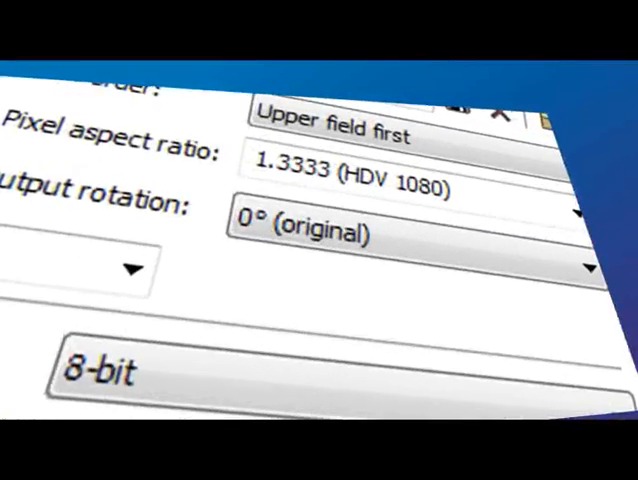
# - Try an output rotation option in the project settings, leaving rotation at 0°
pyautogui.click(400, 230)
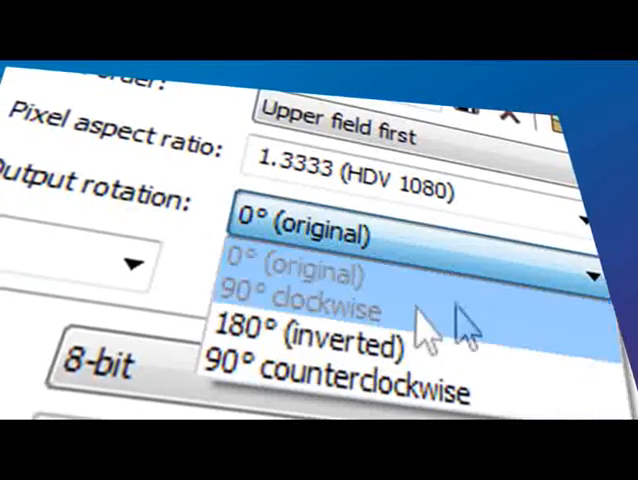
pyautogui.click(310, 300)
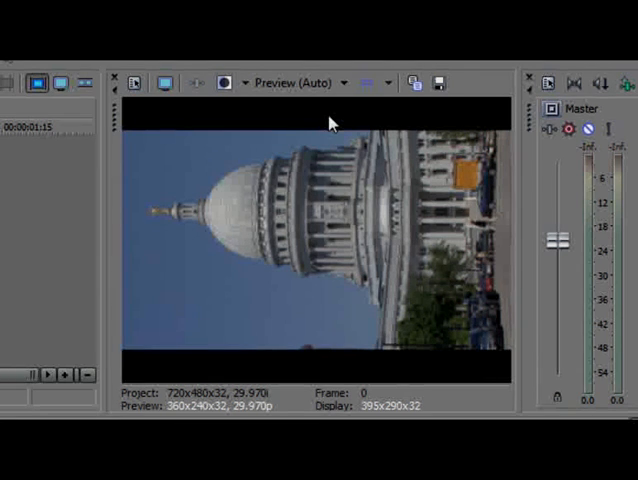
# - Set the project template to HDV 1080-60i (1440x1080, 29.970 fps)
pyautogui.click(367, 83)
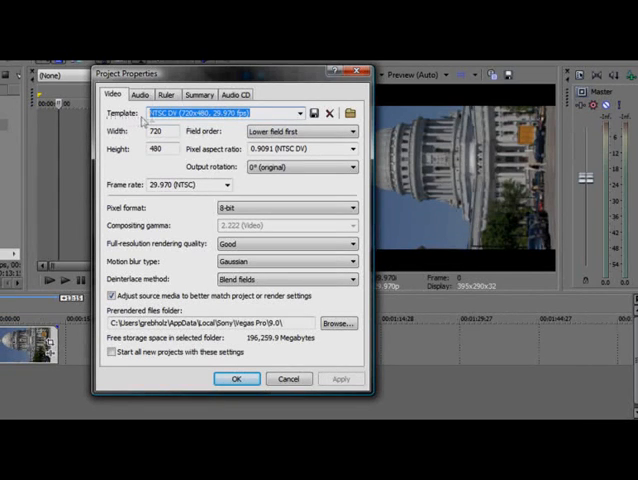
pyautogui.click(302, 112)
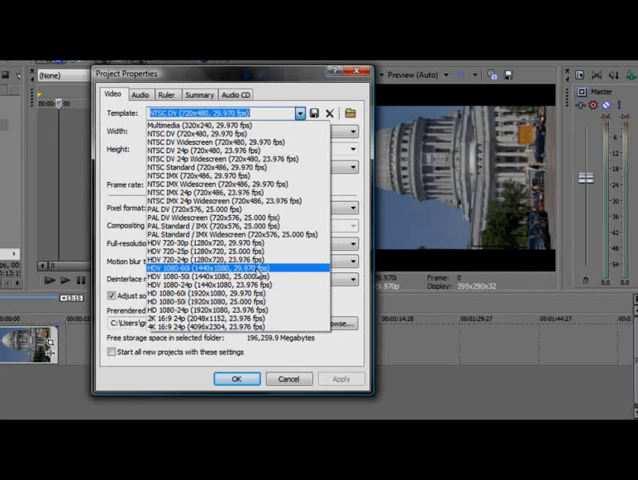
pyautogui.click(219, 268)
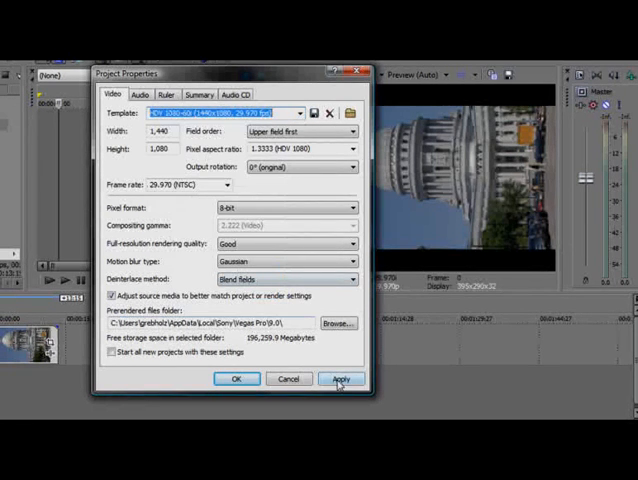
# - Apply the HDV 1440x1080 template settings and inspect the Output rotation dropdown
pyautogui.click(341, 379)
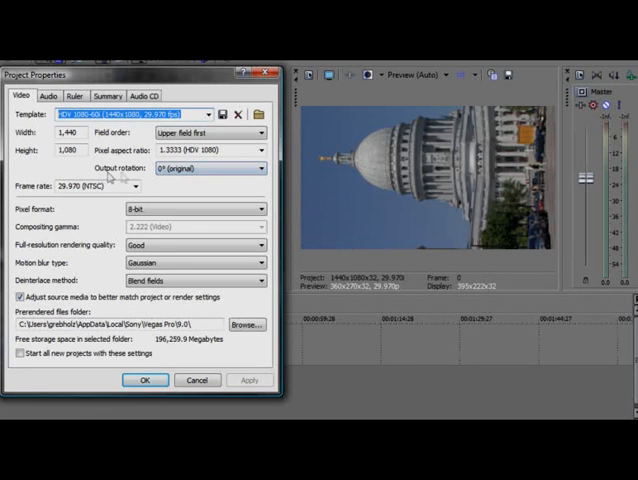
pyautogui.click(265, 168)
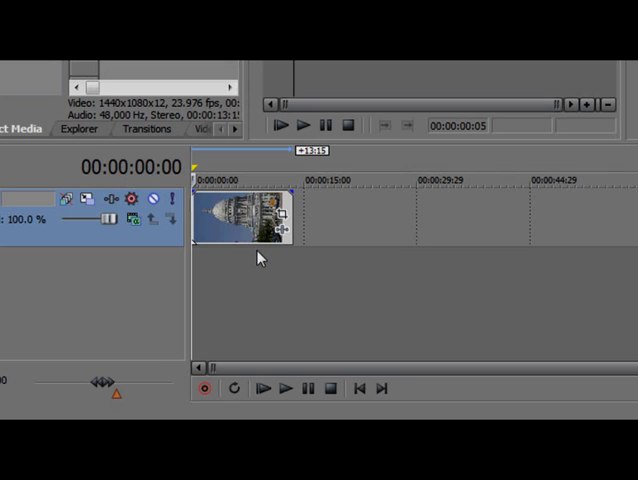
# - Rotate the CapDome.m2t media 90° clockwise so the Capitol clip stands upright
pyautogui.rightClick(240, 210)
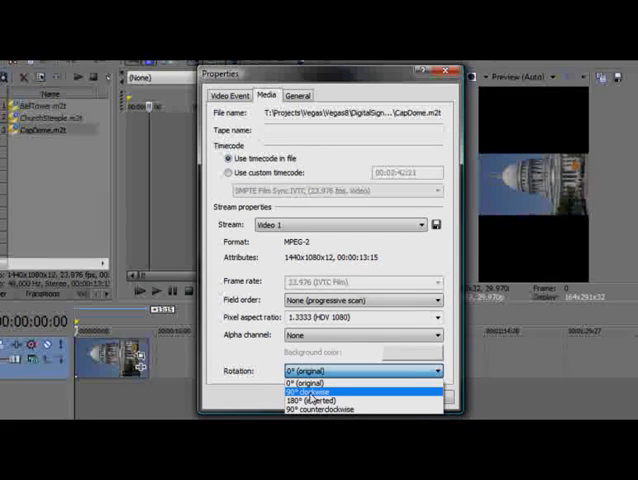
pyautogui.click(315, 389)
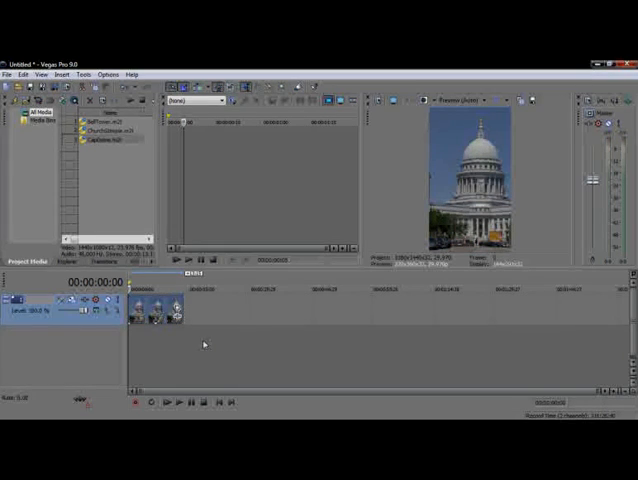
# - Check the upright Capitol clip in the preview, then go to the File menu
pyautogui.click(8, 74)
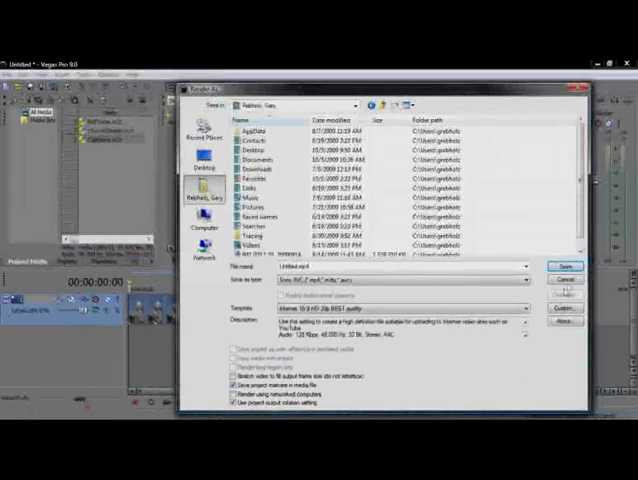
# - Render to a Sony AVC Internet HD 720p MP4 using the project output rotation
pyautogui.click(564, 267)
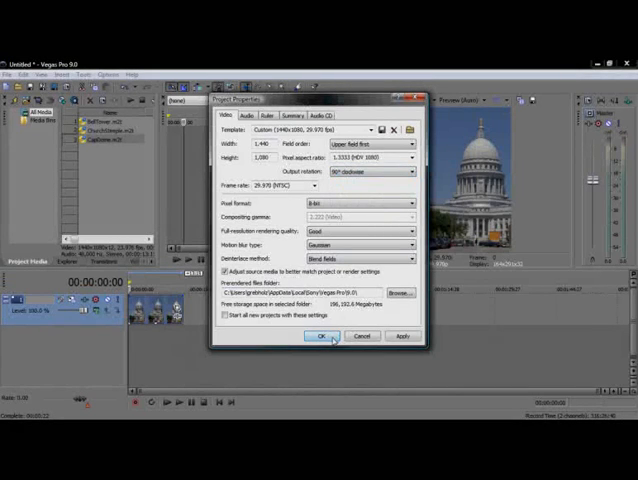
# - Change the project output rotation to 90° counterclockwise and confirm with OK
pyautogui.click(318, 336)
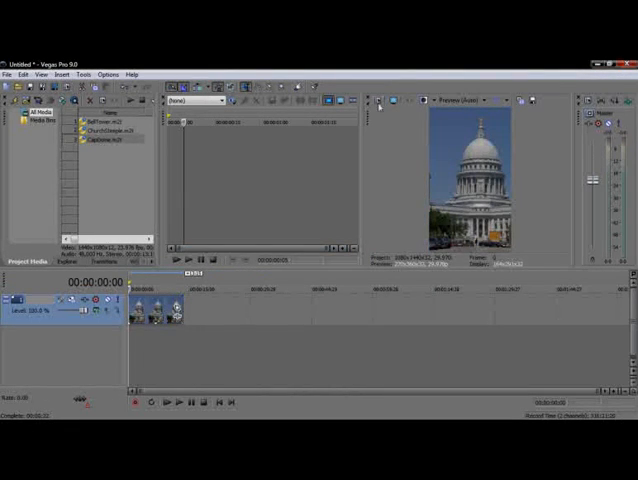
pyautogui.click(408, 171)
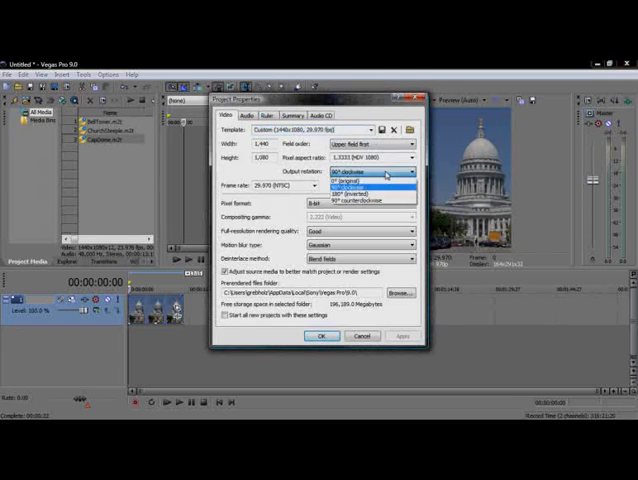
pyautogui.click(360, 196)
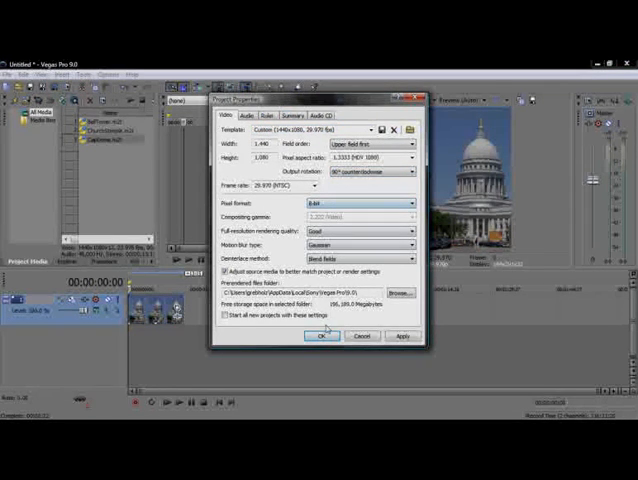
pyautogui.click(314, 336)
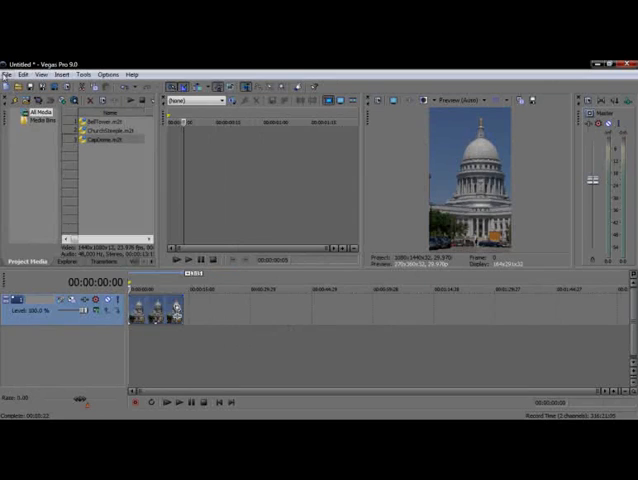